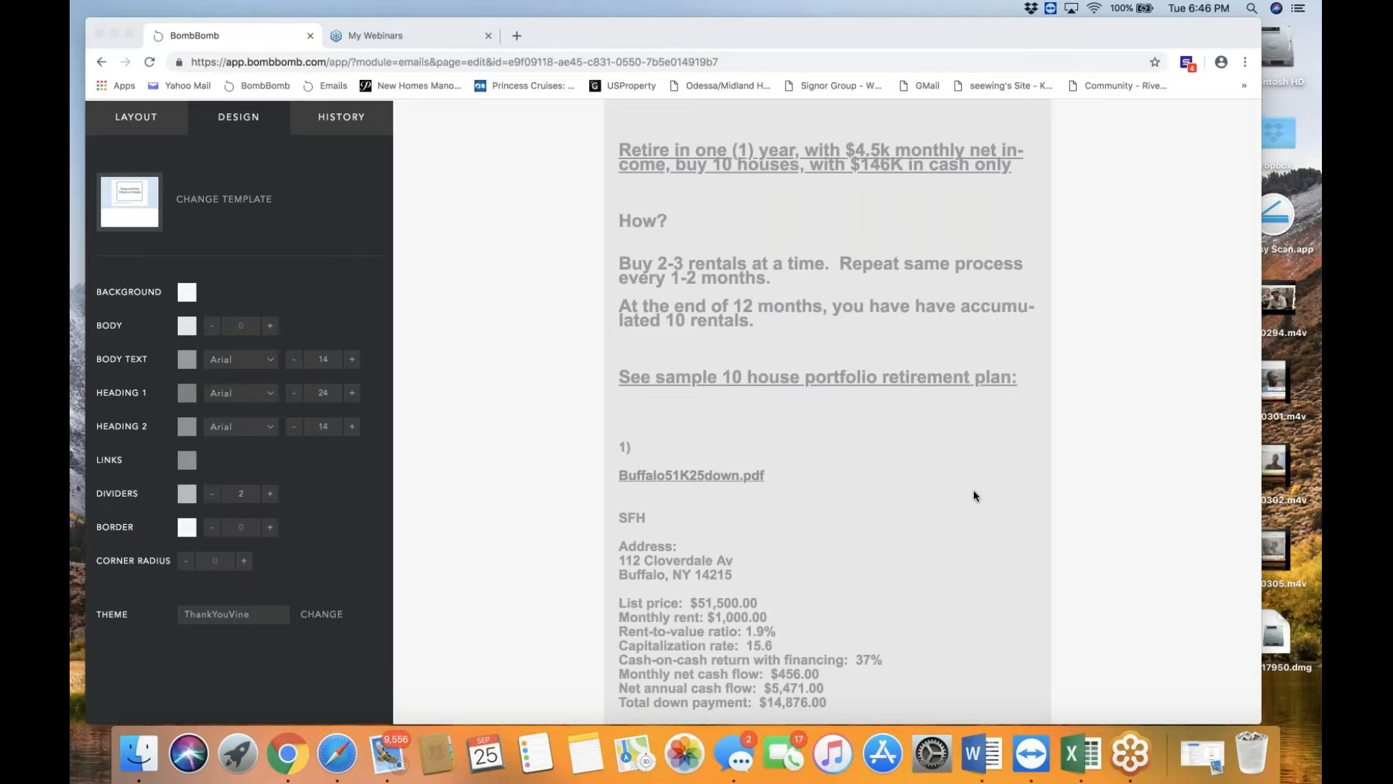
mouse_move(1097, 21)
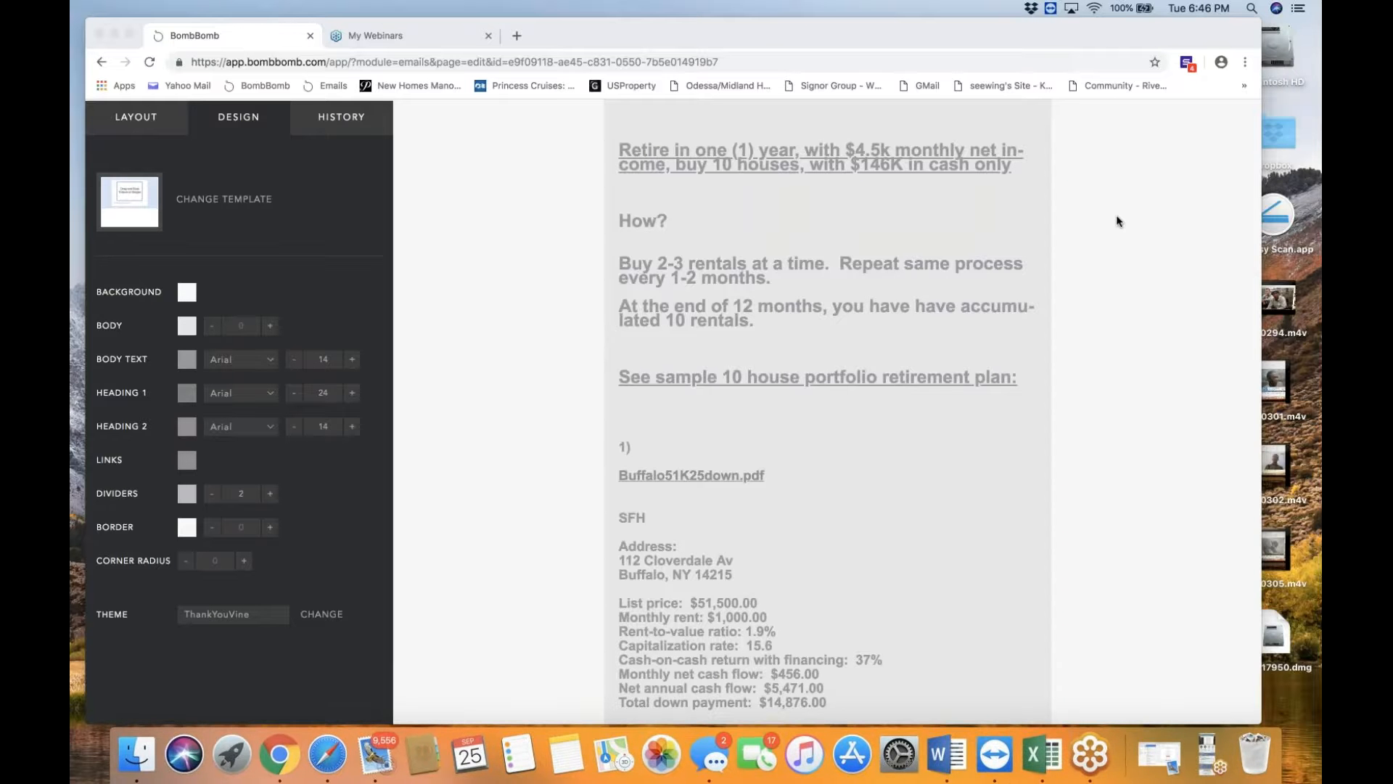
mouse_move(1085, 219)
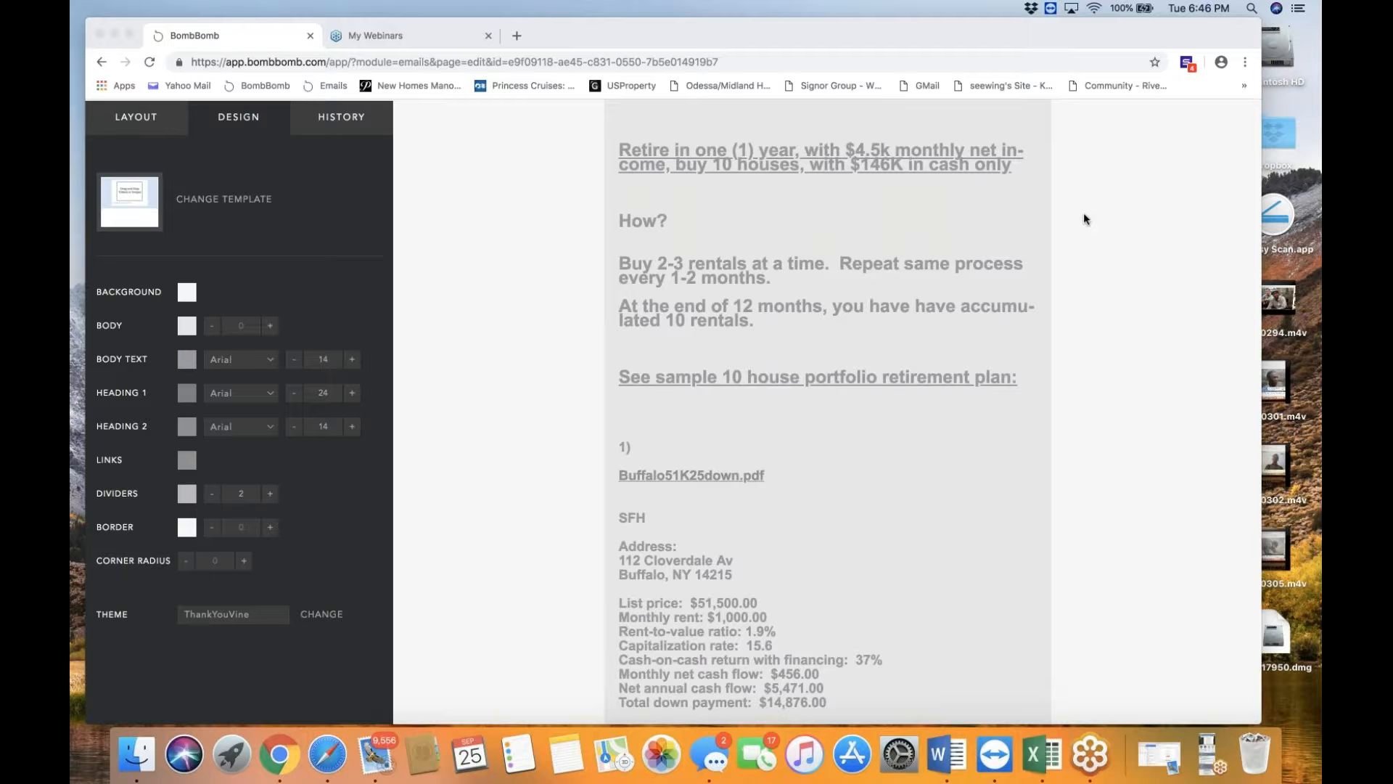
Step: Scroll from the headline down through the Hagan St and Wood Av listings toward Niagara Falls
scroll("up", 3)
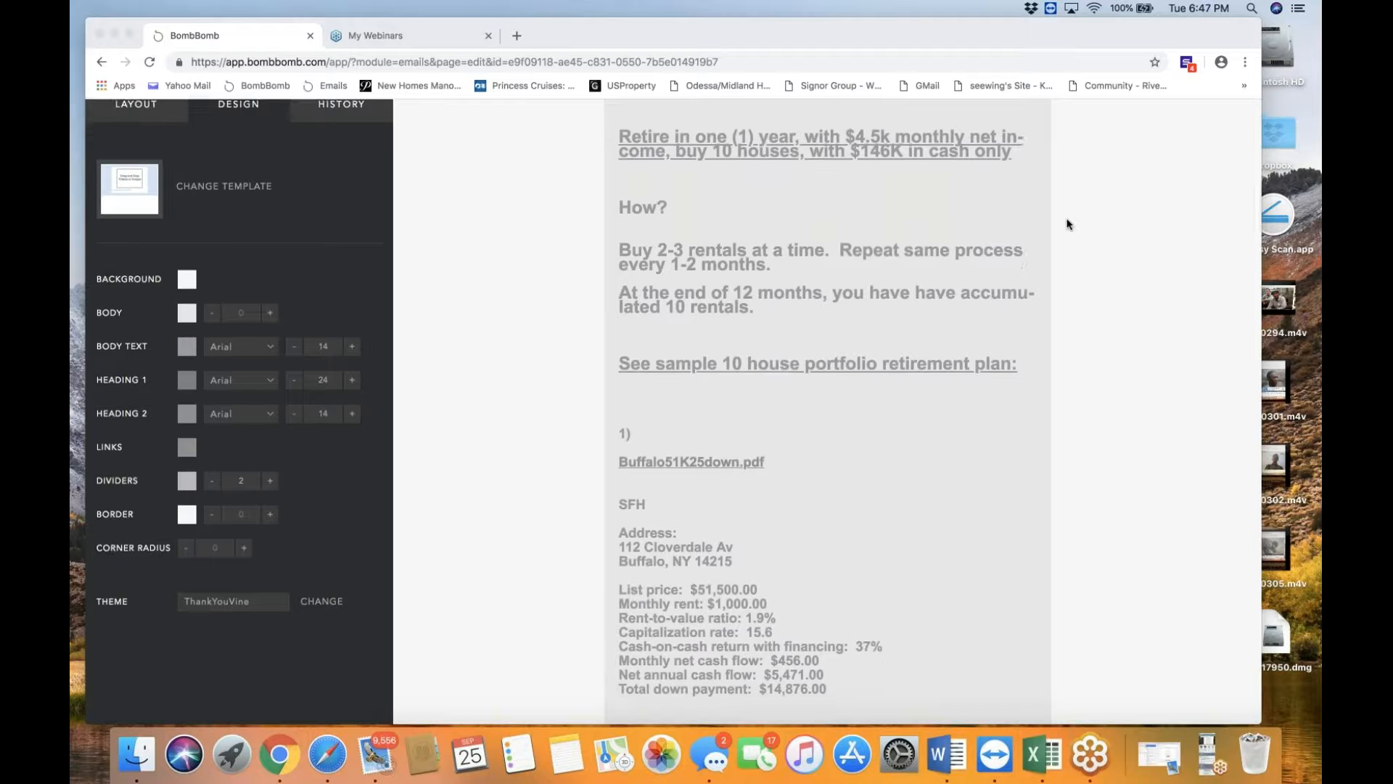
scroll("down", 3)
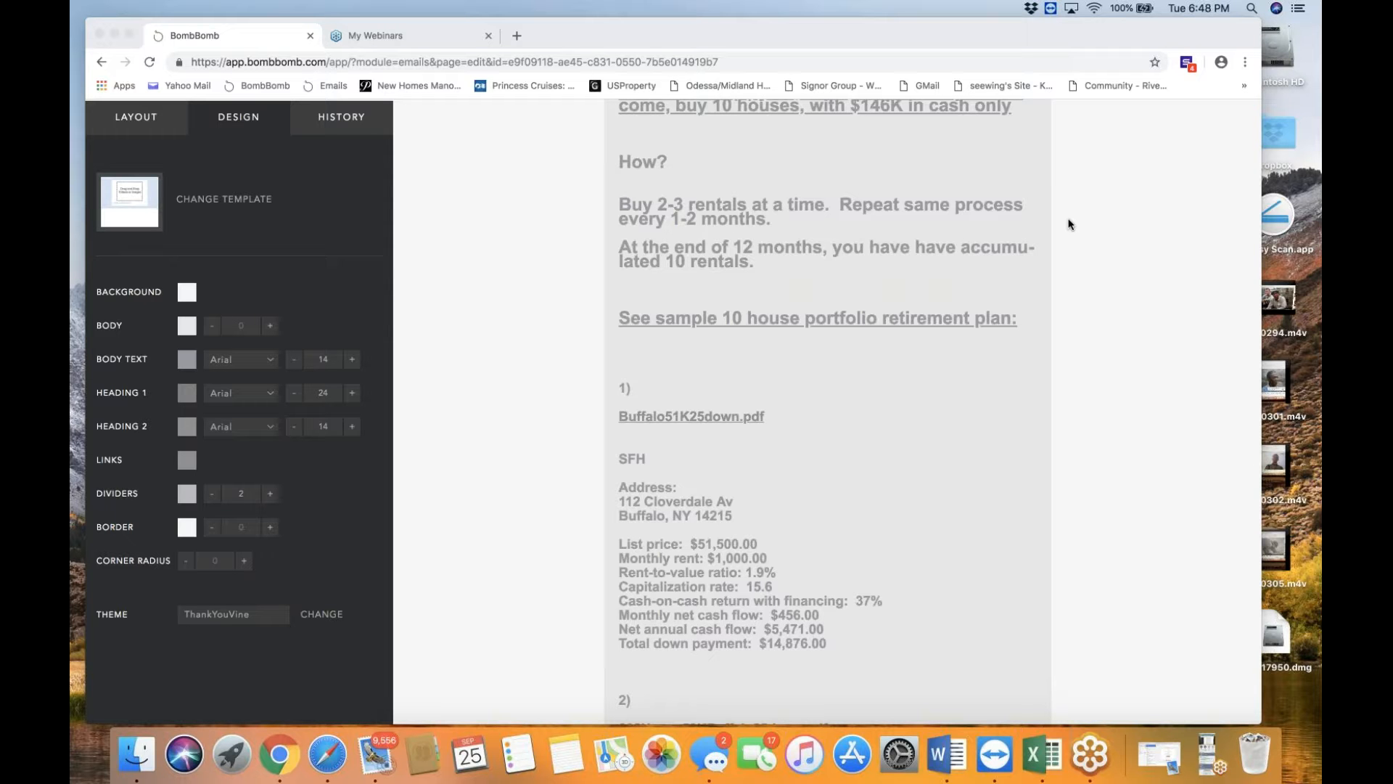
mouse_move(1002, 259)
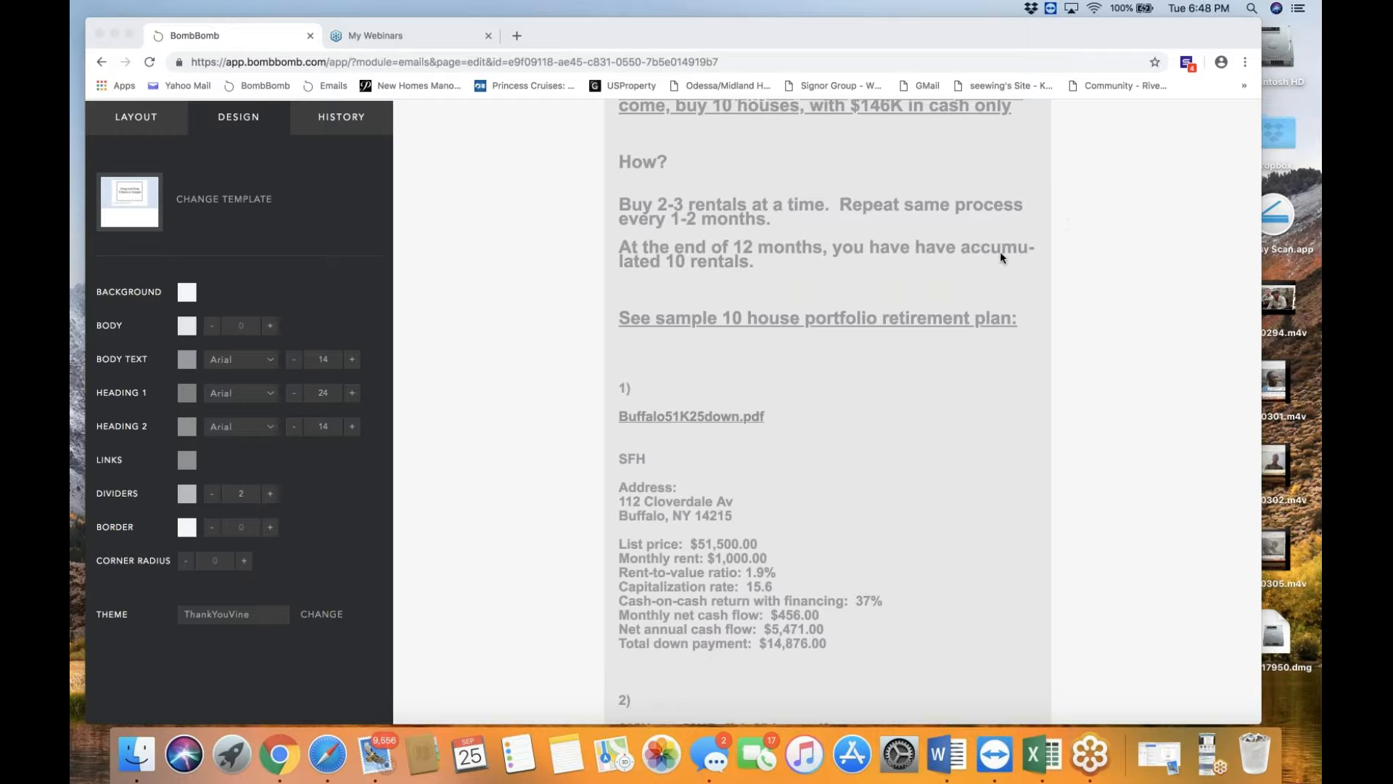
mouse_move(989, 263)
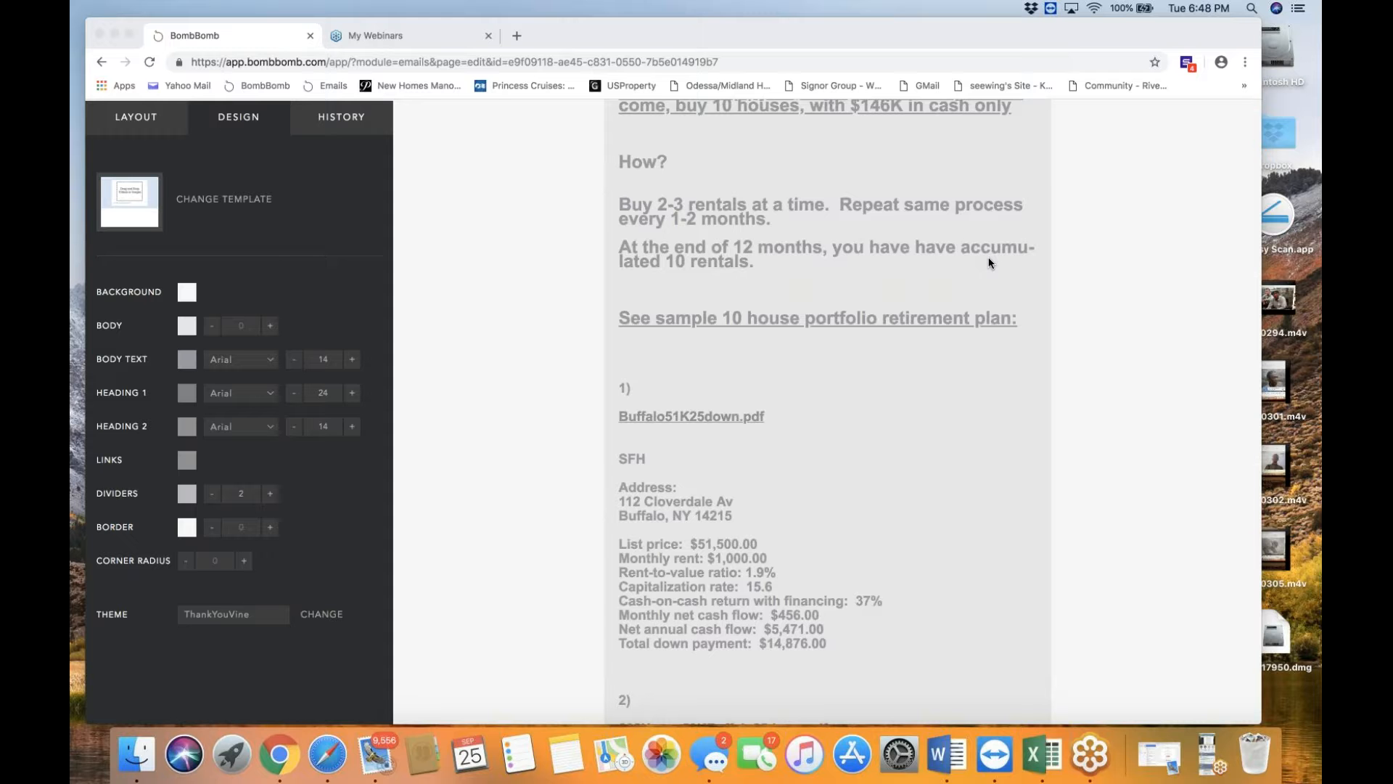
mouse_move(1002, 260)
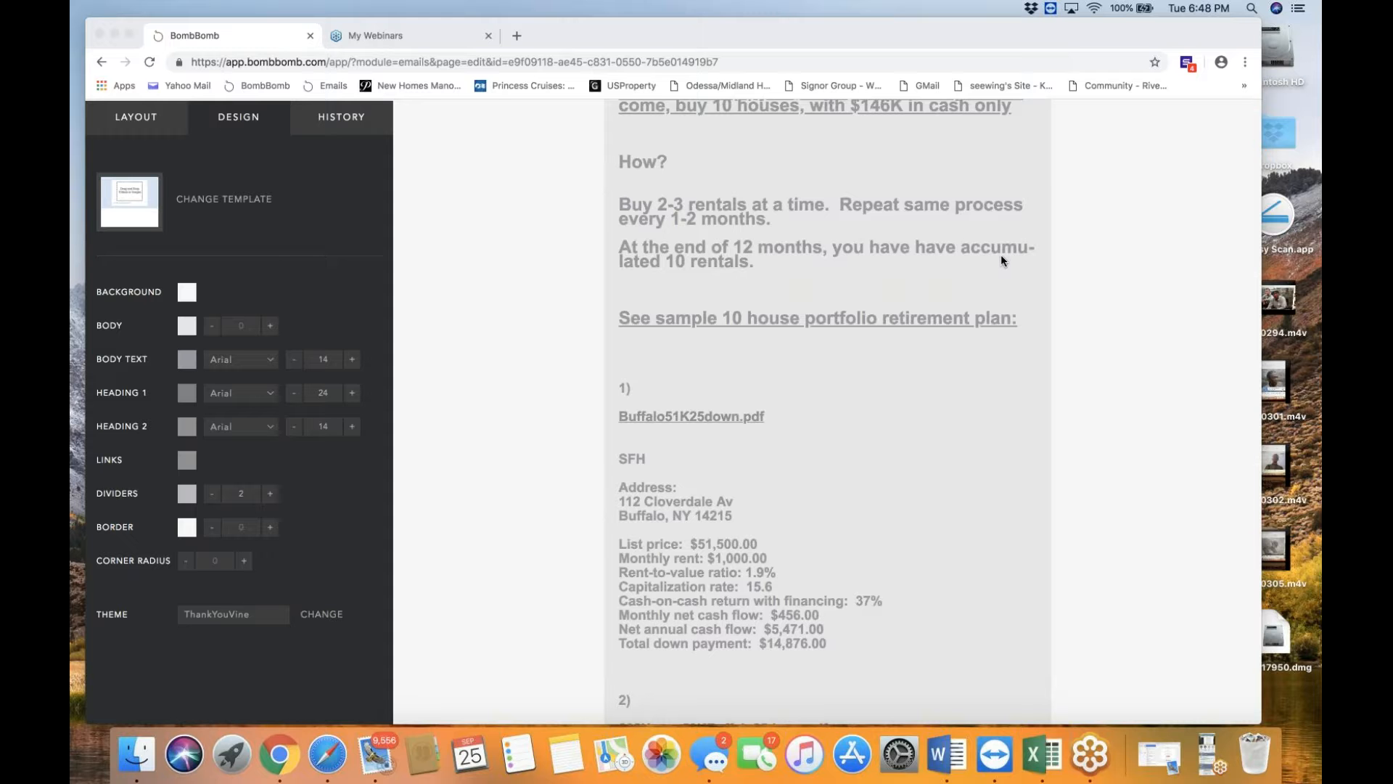
scroll("down", 3)
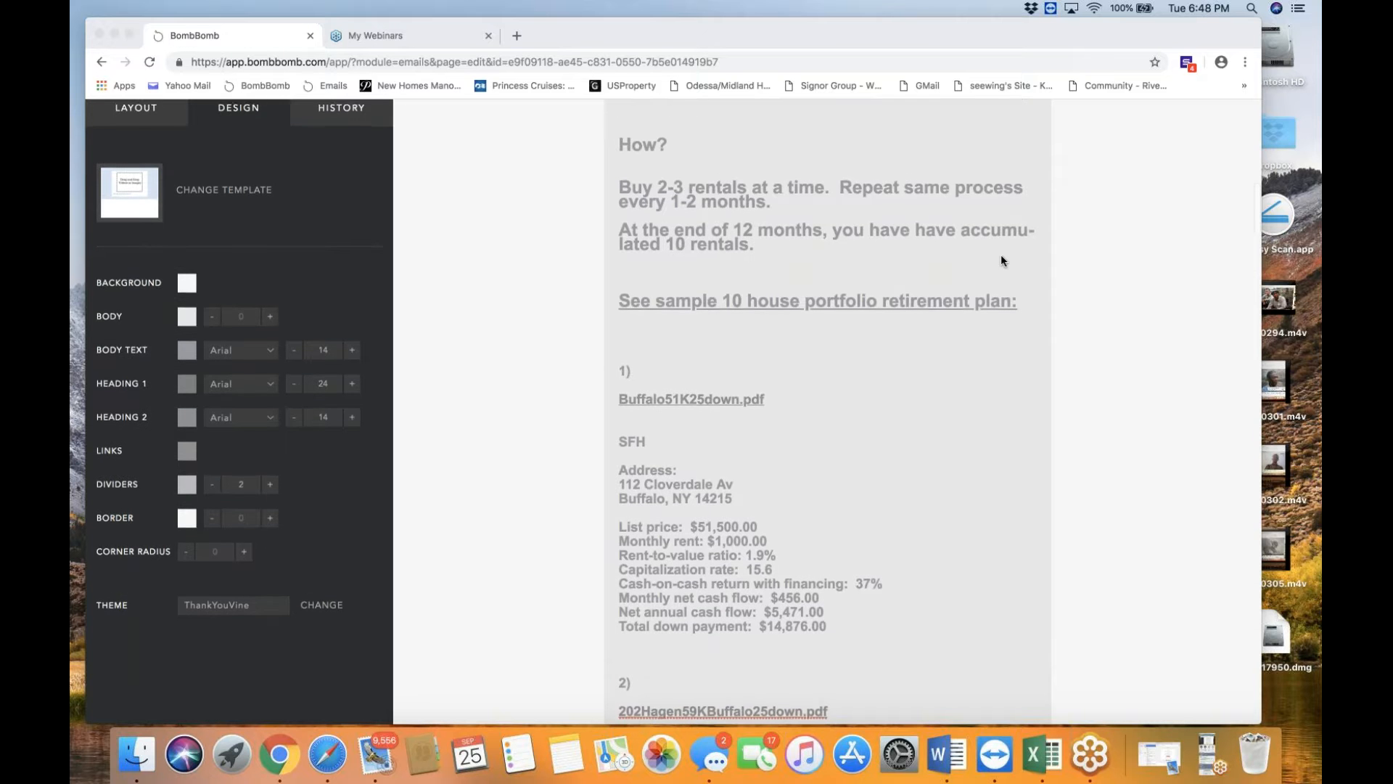
scroll("up", 3)
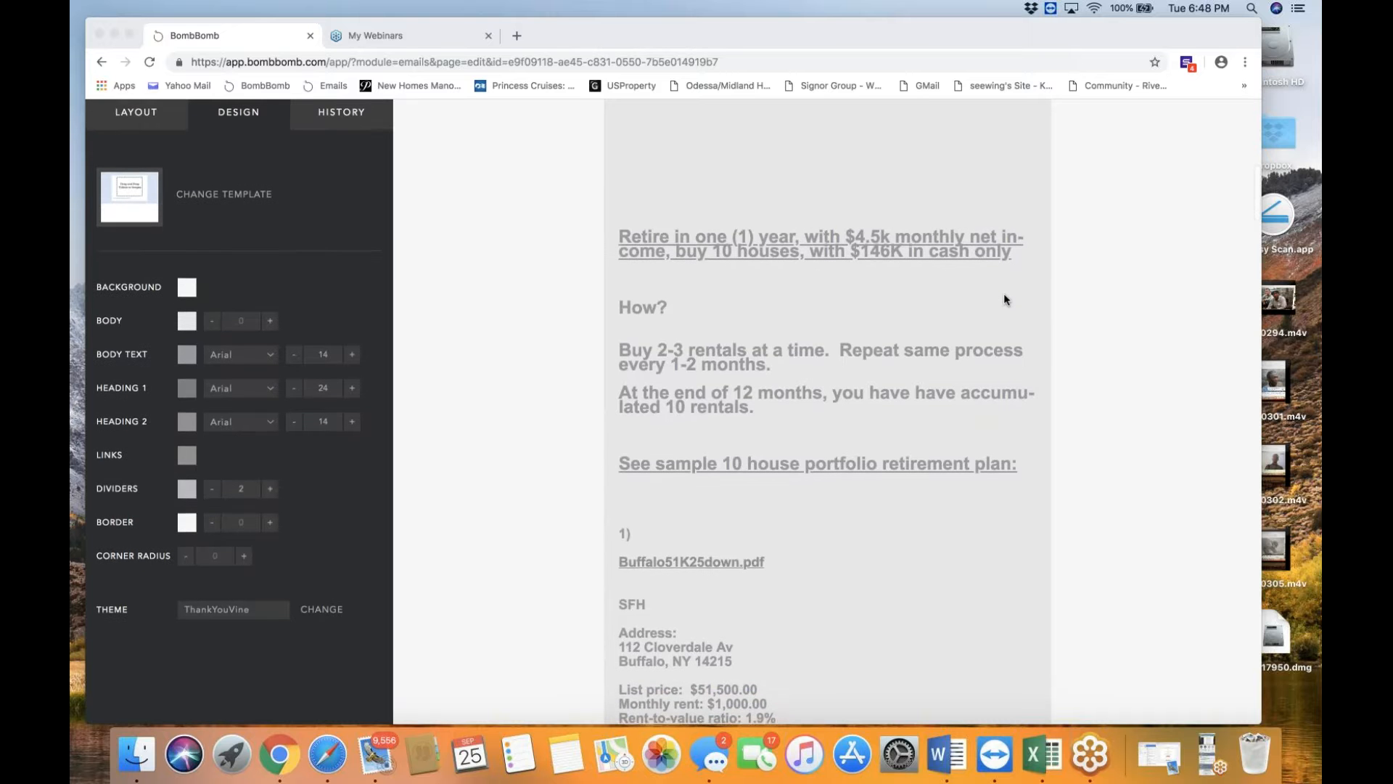
scroll("down", 3)
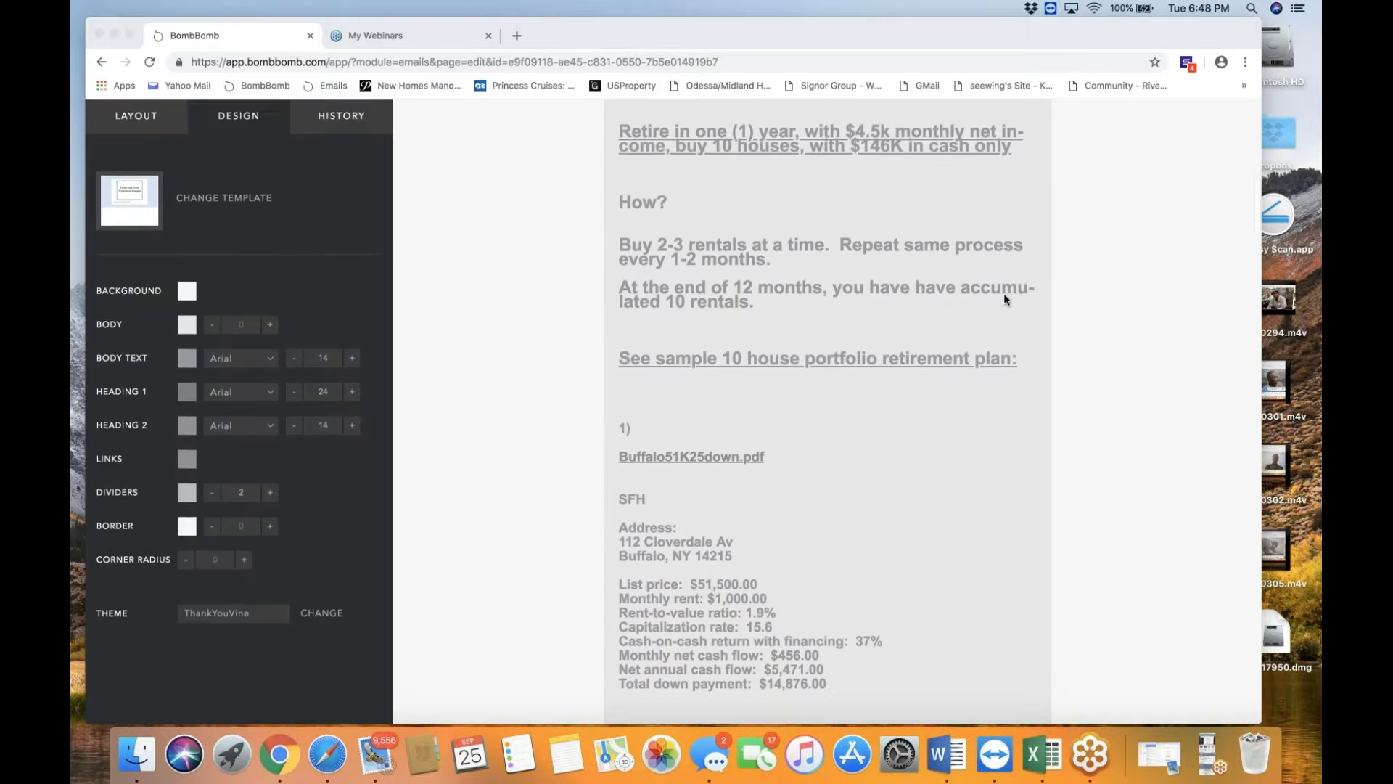
scroll("down", 3)
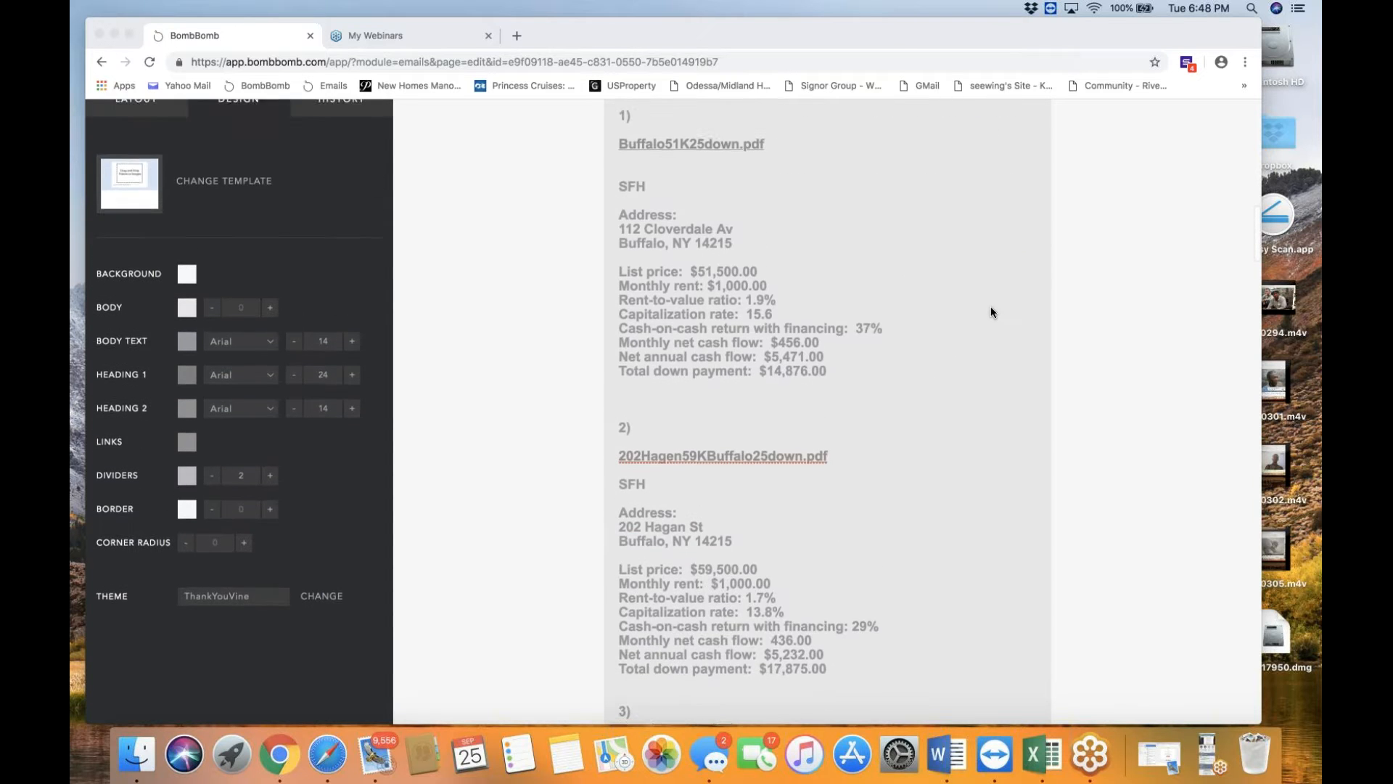
scroll("down", 3)
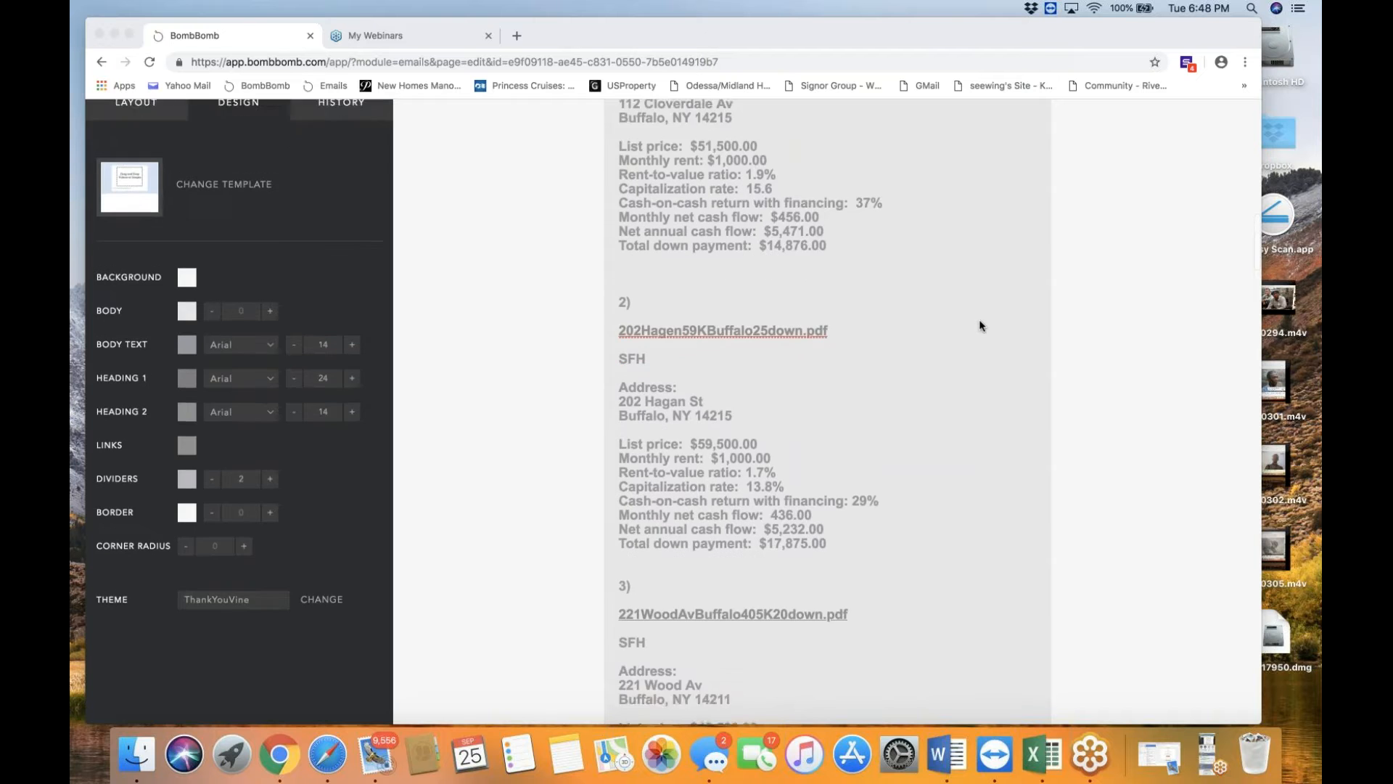
scroll("down", 3)
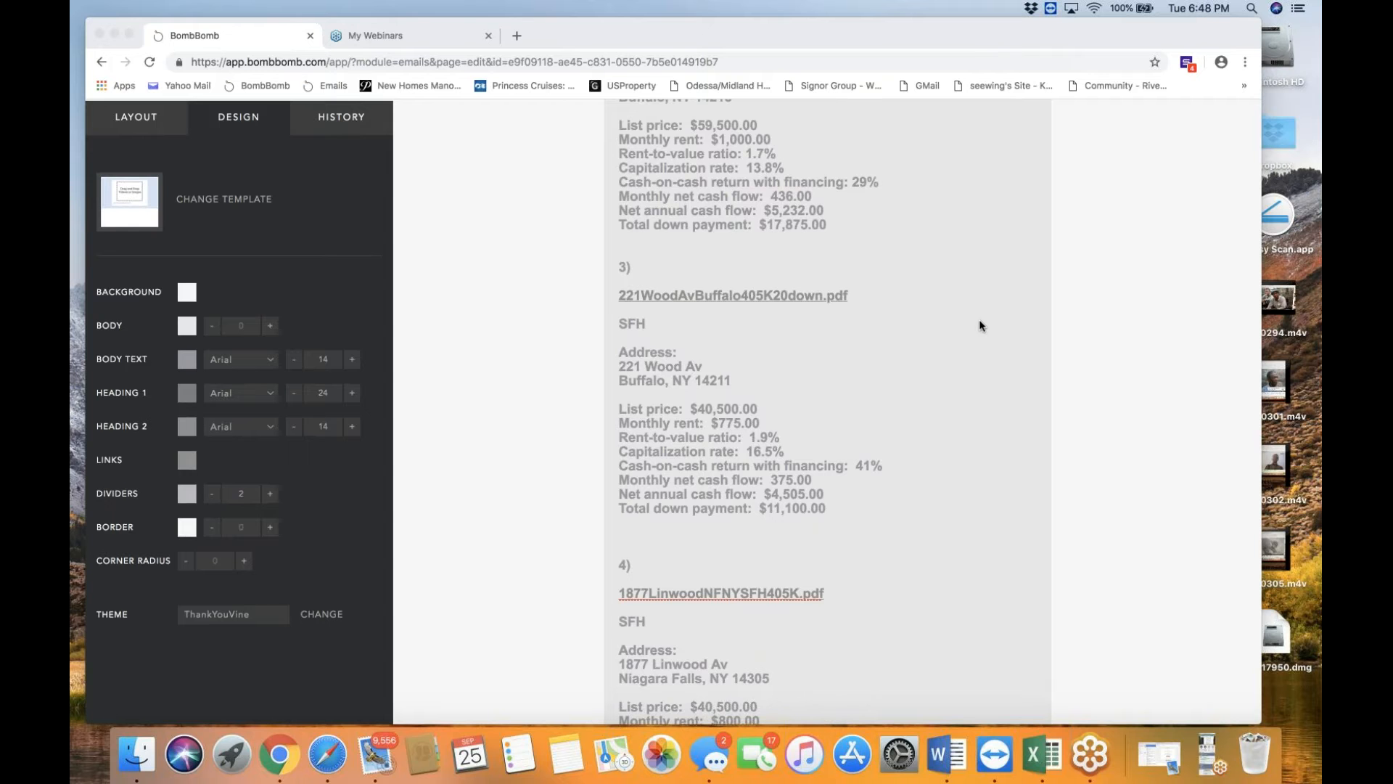
Step: Scroll through listings five to ten, the $146,876 total and the property tours section
scroll("down", 3)
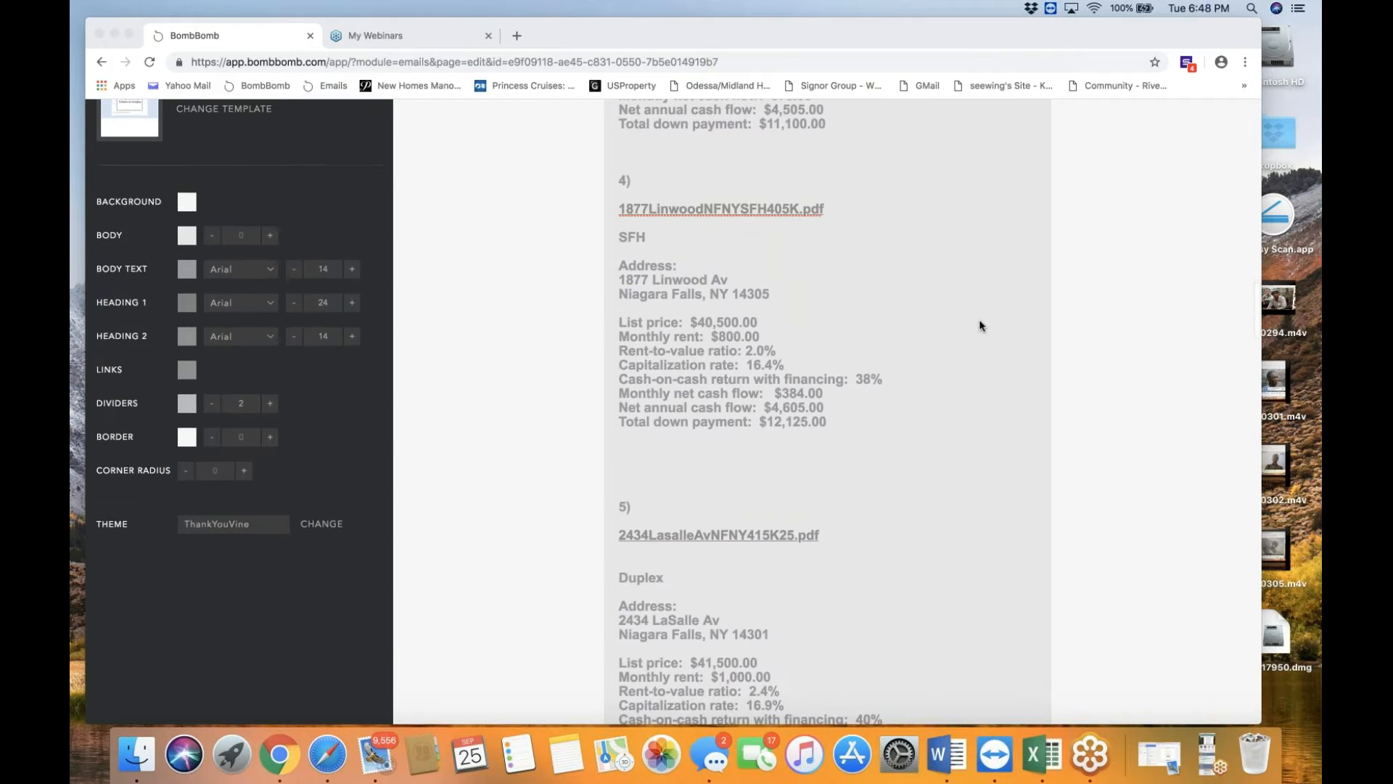
scroll("down", 3)
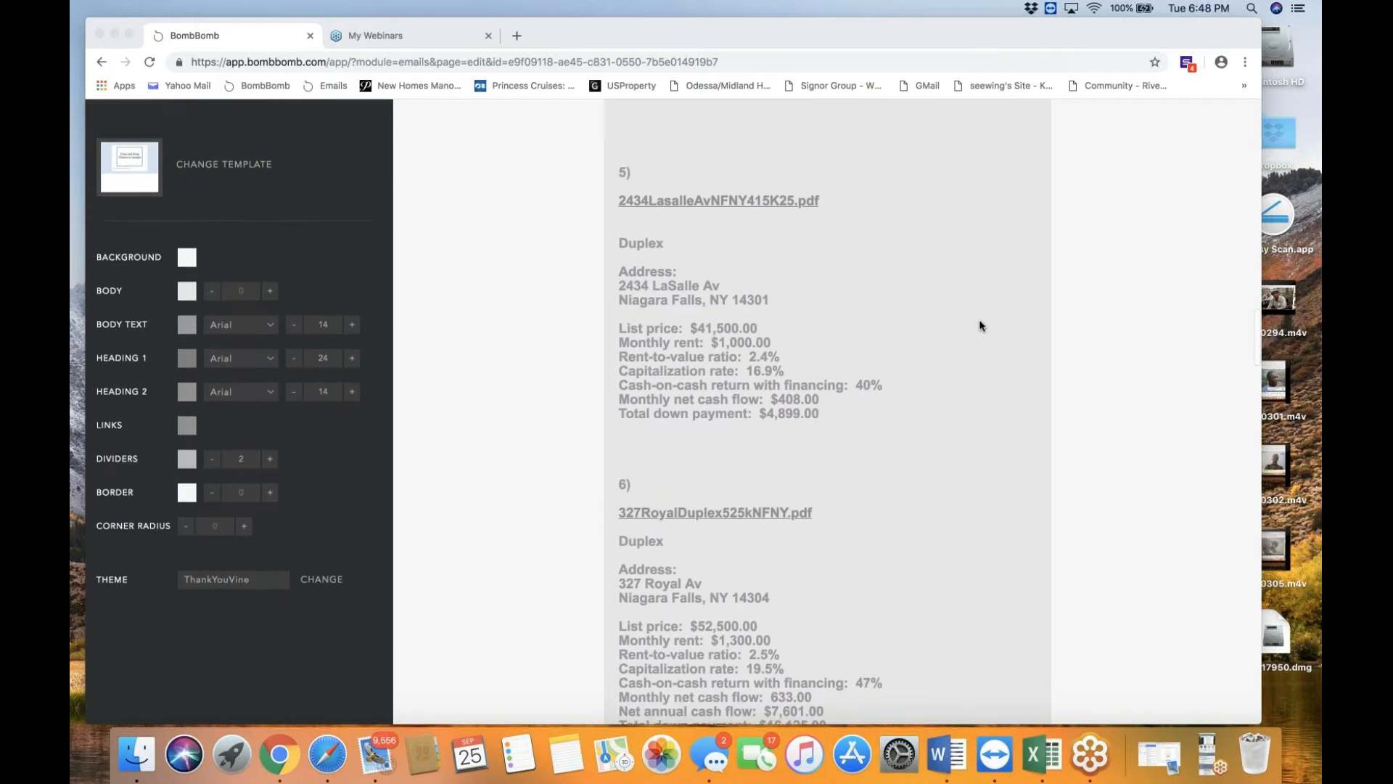
scroll("down", 3)
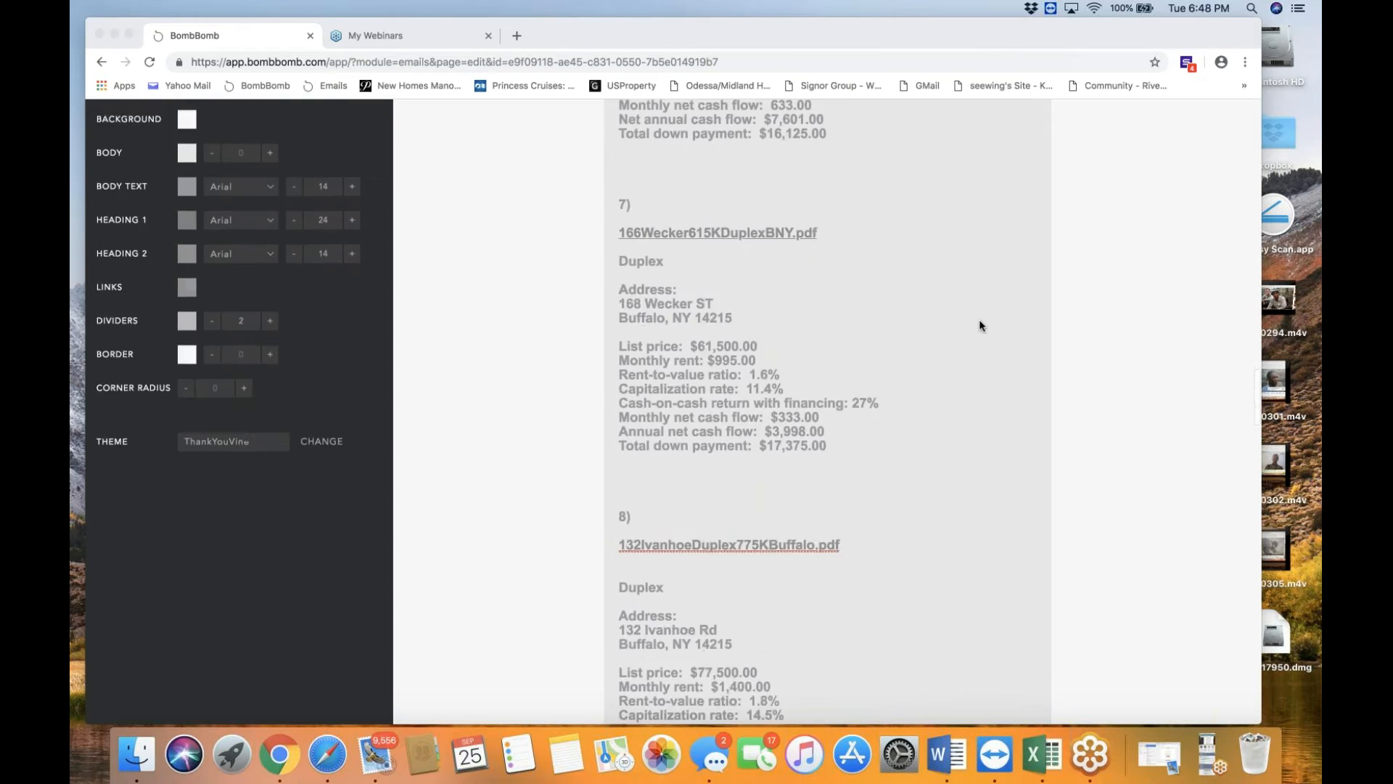
scroll("down", 3)
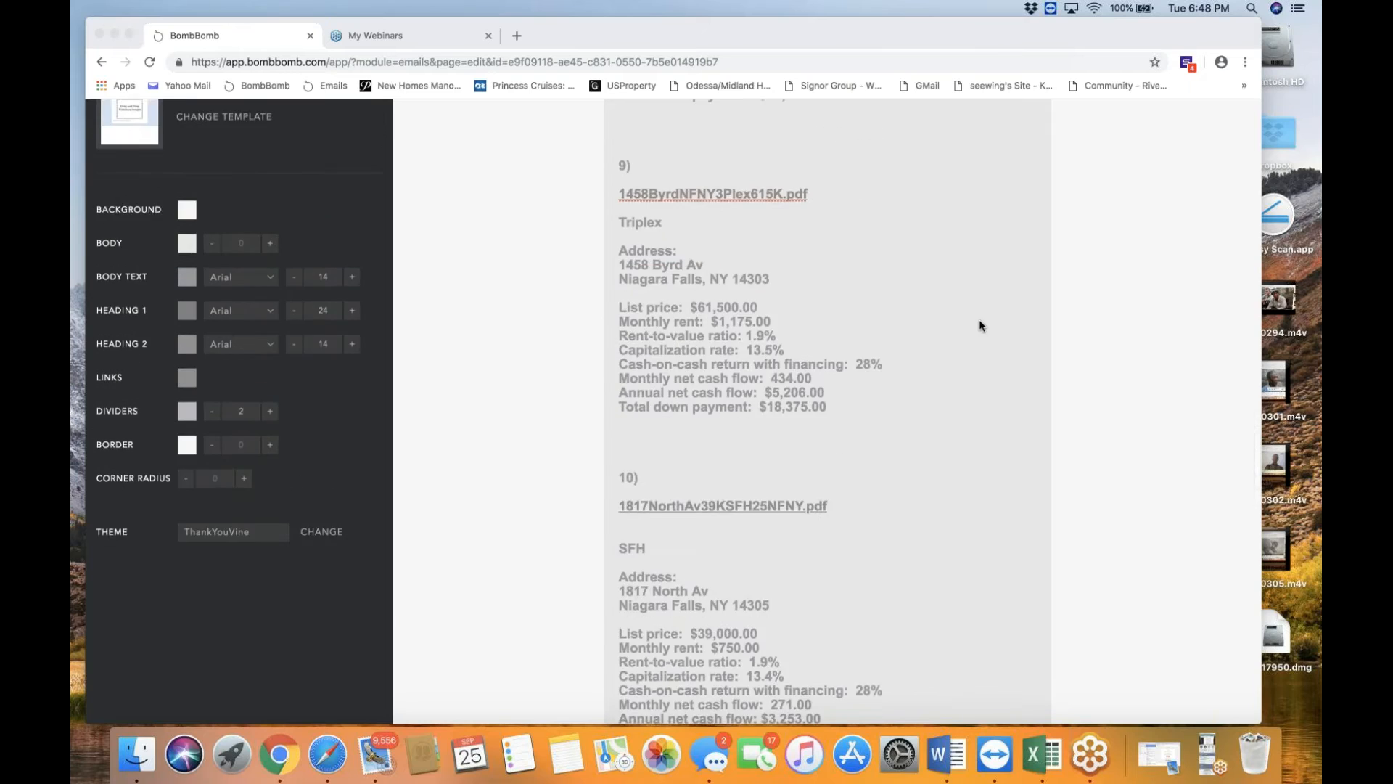
scroll("down", 3)
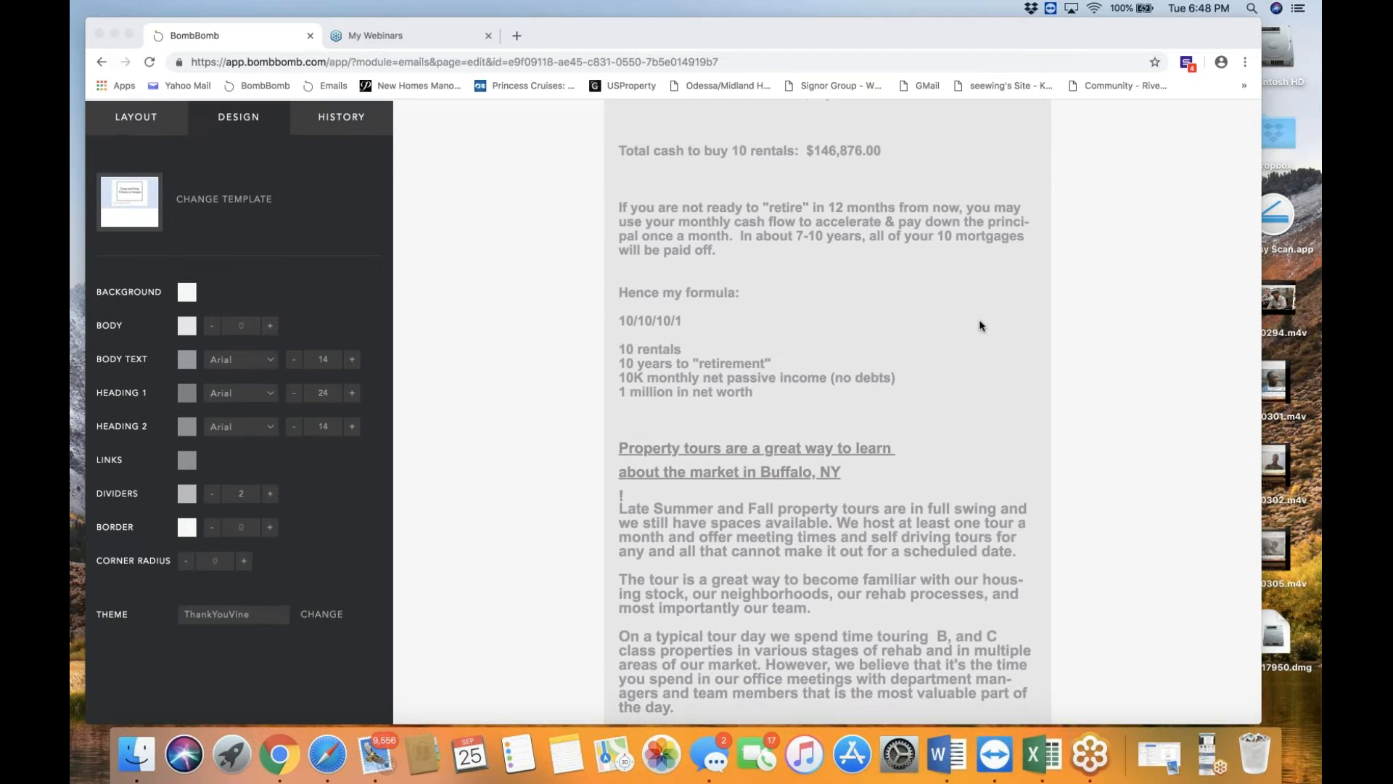
scroll("down", 3)
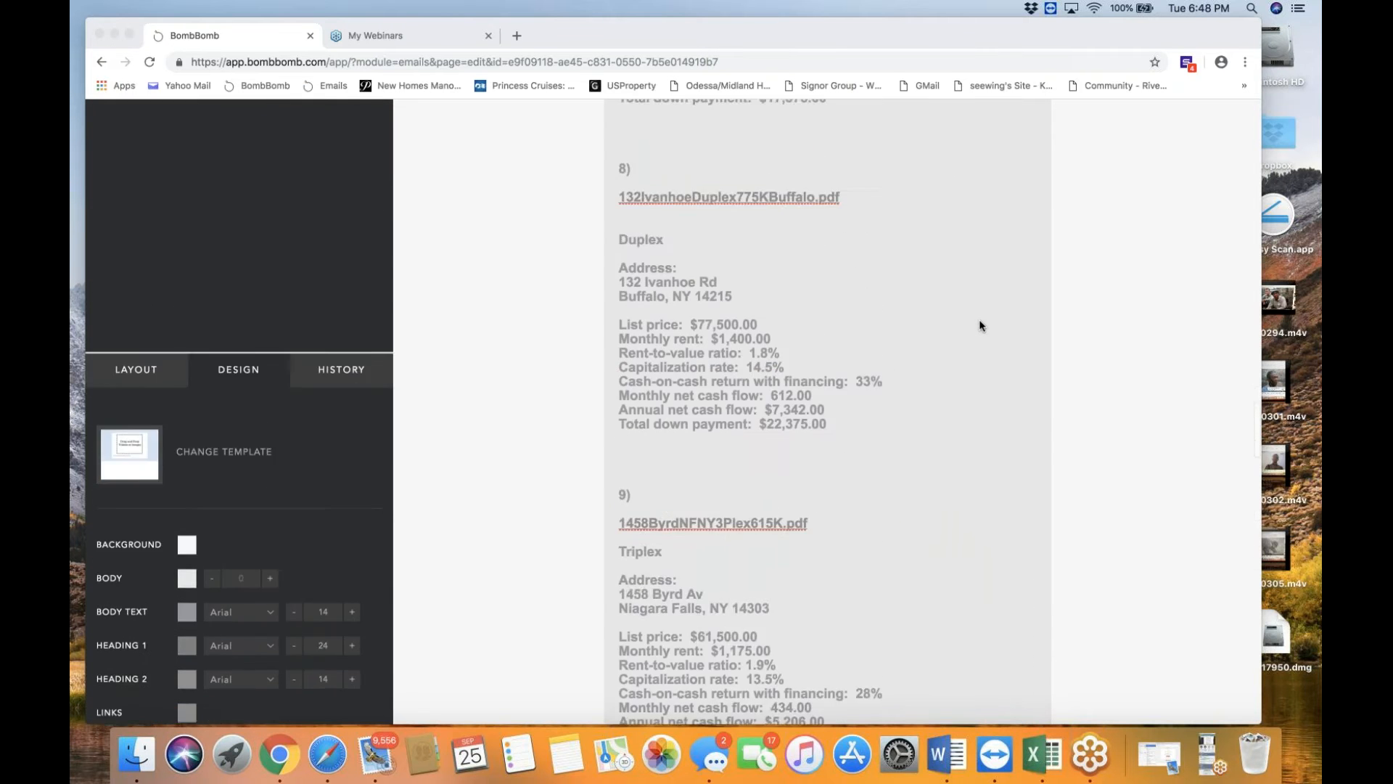
Step: Scroll back up to the Yee Real Estate Network logo and embedded video
scroll("up", 3)
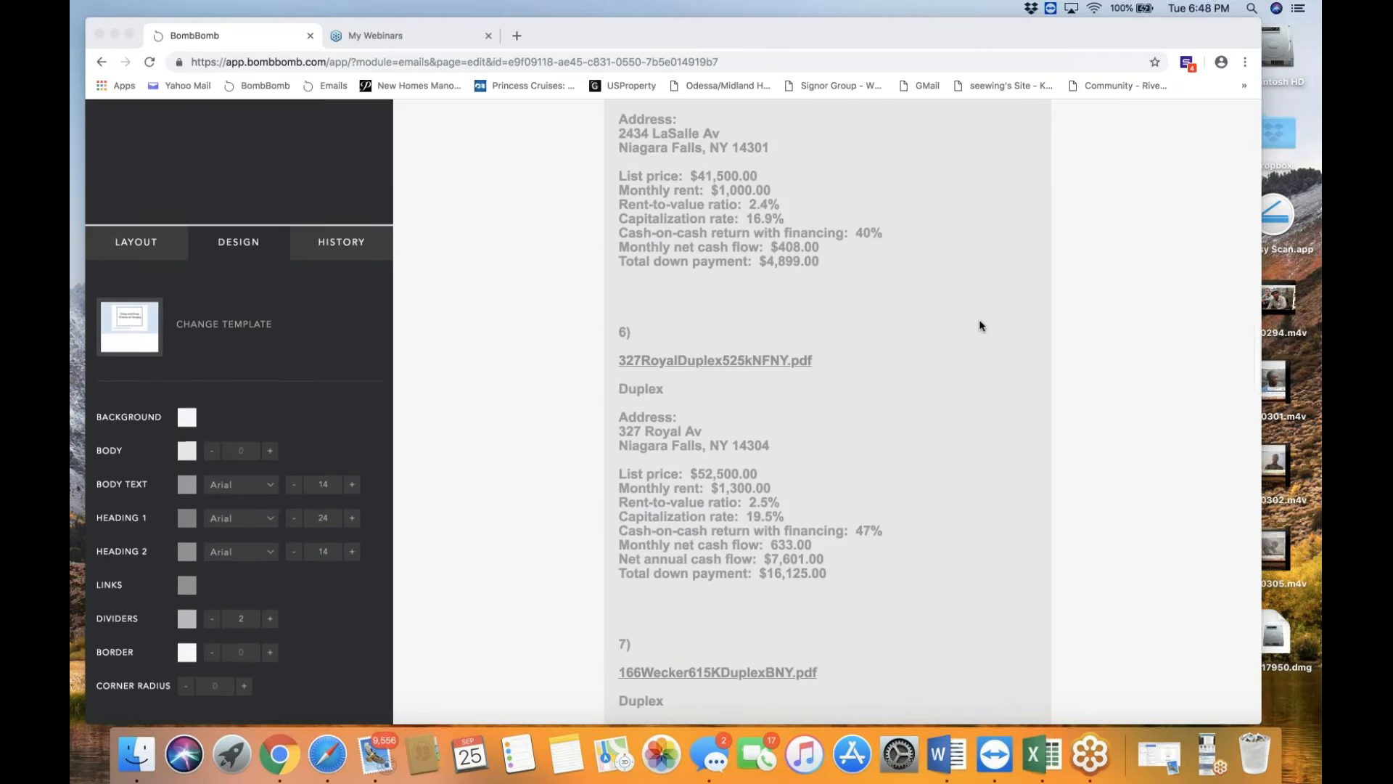
scroll("up", 3)
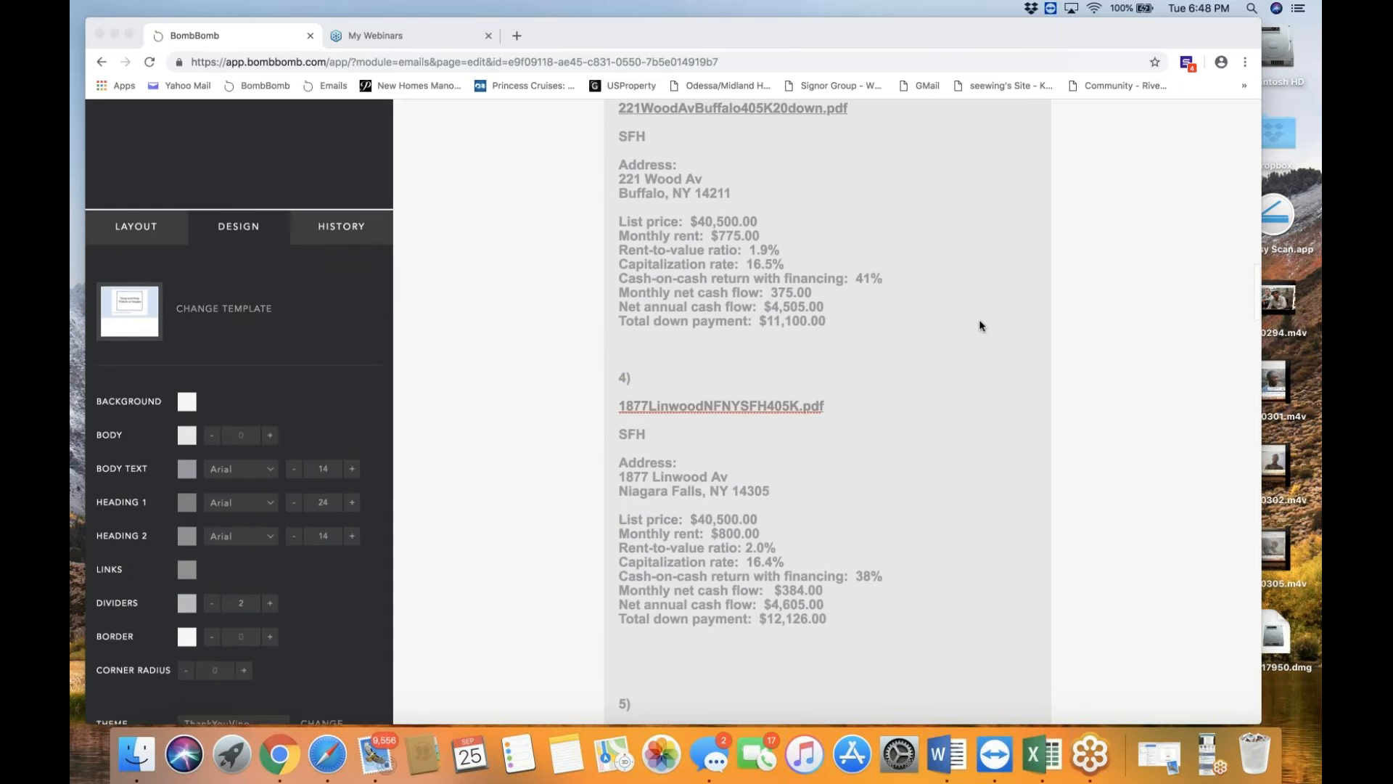
scroll("up", 3)
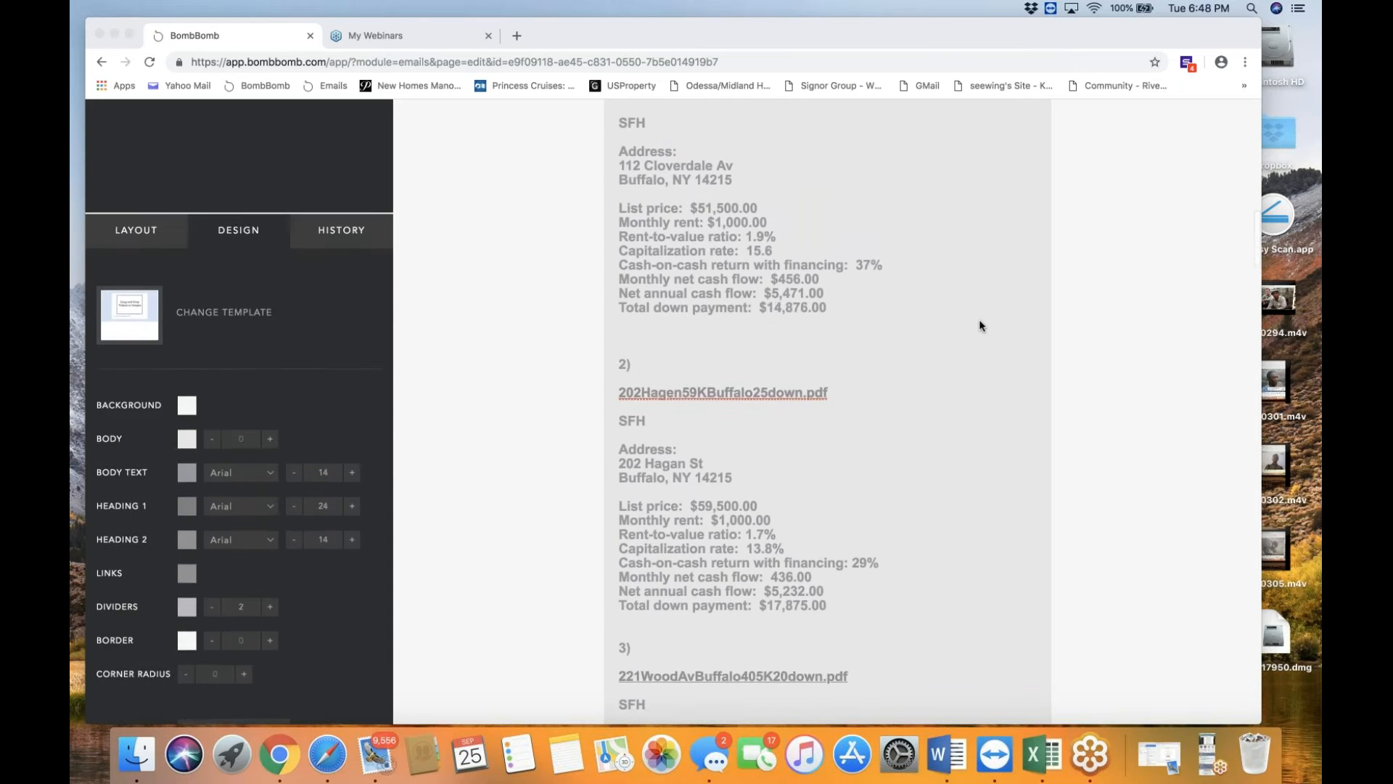
scroll("up", 3)
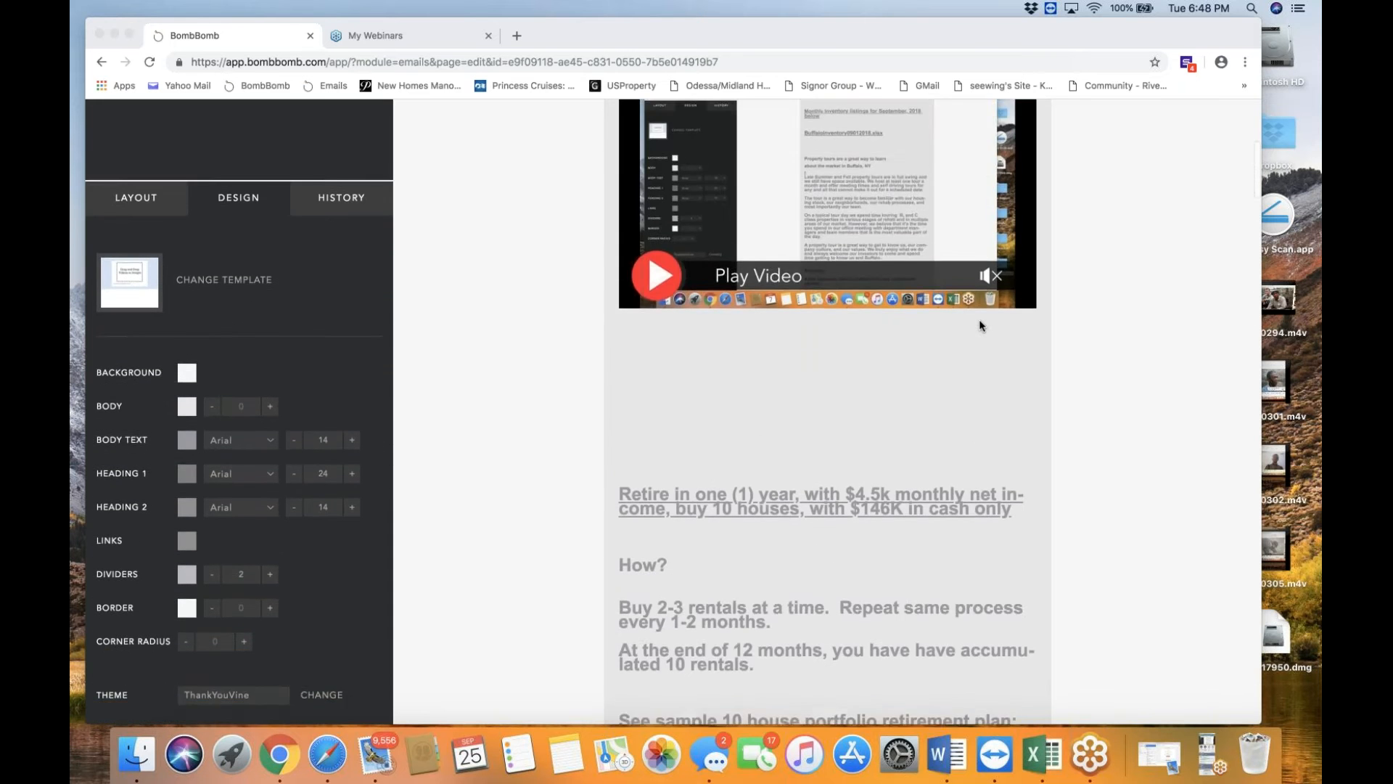
scroll("up", 3)
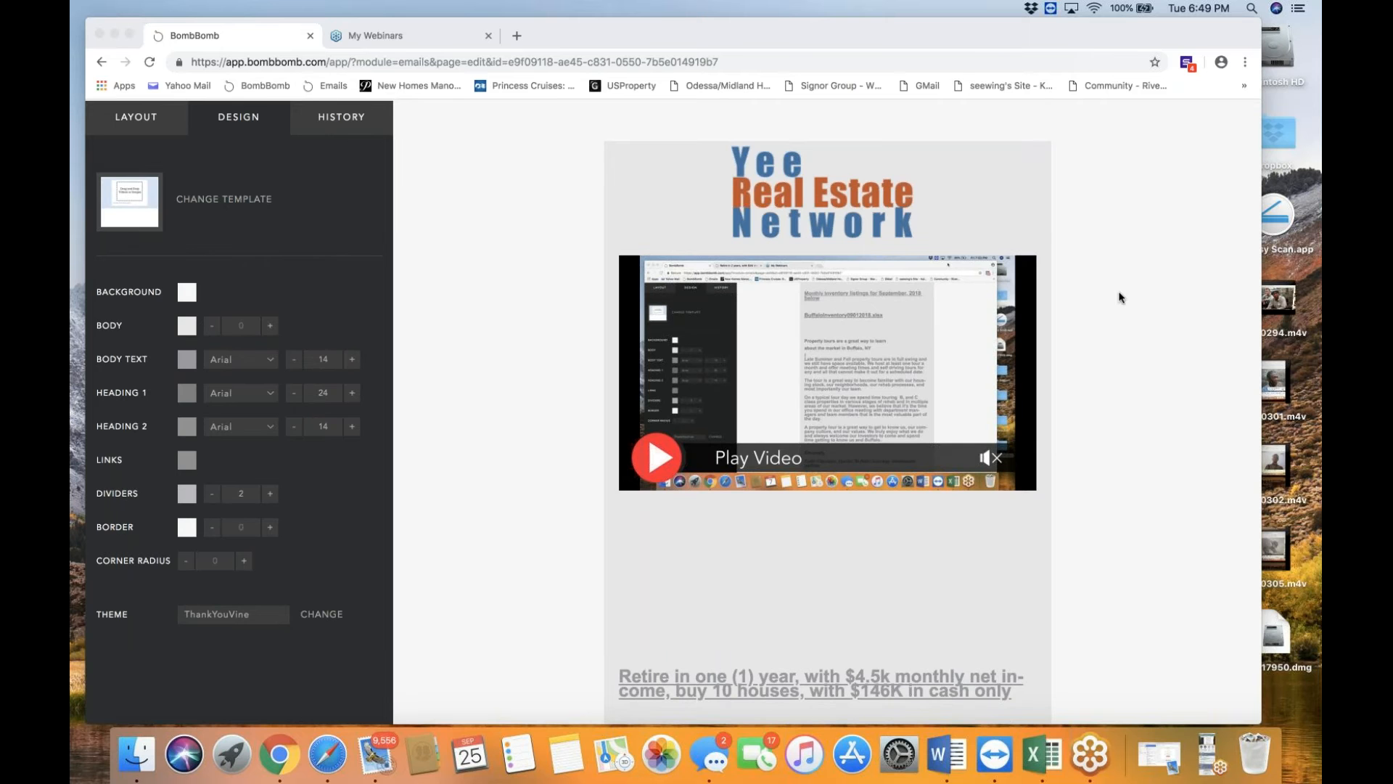
Step: Scroll past the video to the retirement plan headline, steps and Cloverdale Av listing
scroll("down", 3)
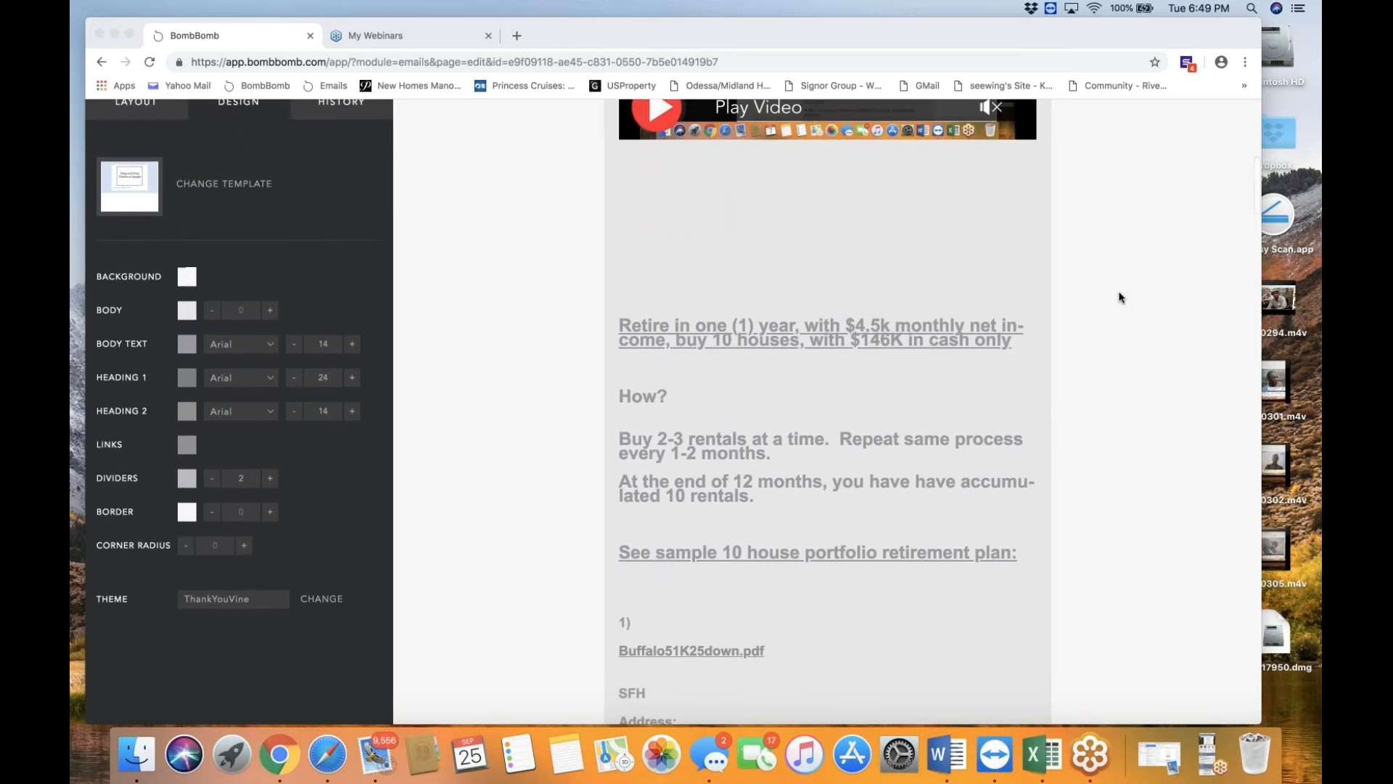
scroll("down", 3)
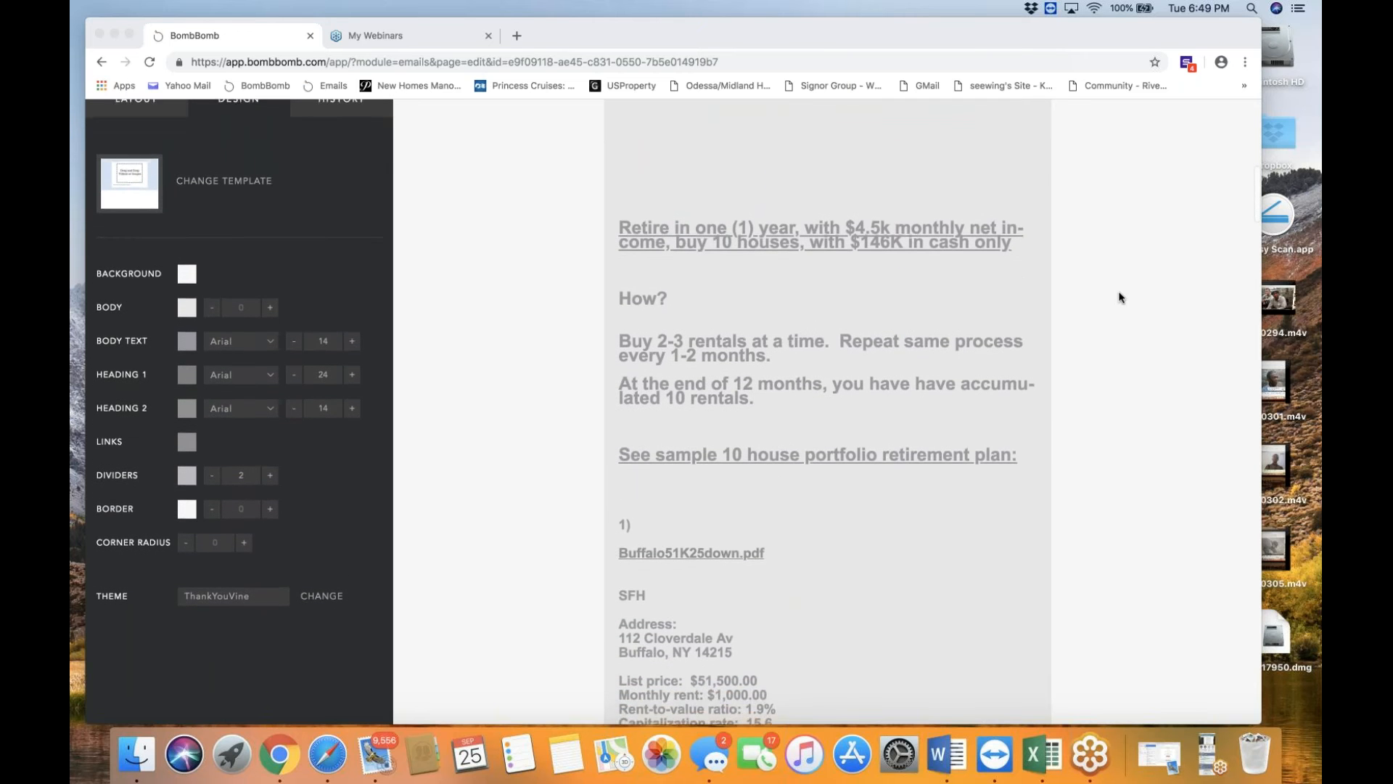
scroll("up", 3)
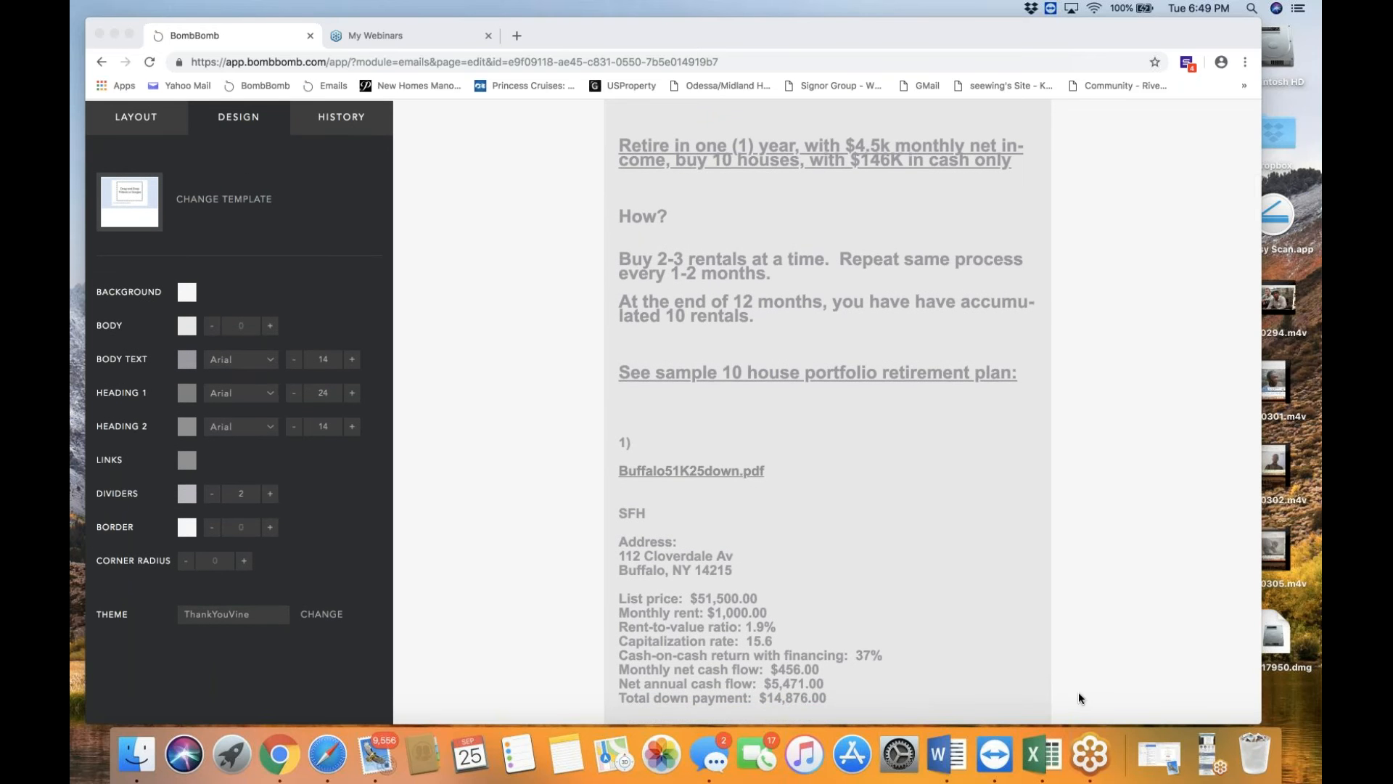
Step: Open the GoToWebinar Dock icon's menu to reach Quit
right_click(1087, 755)
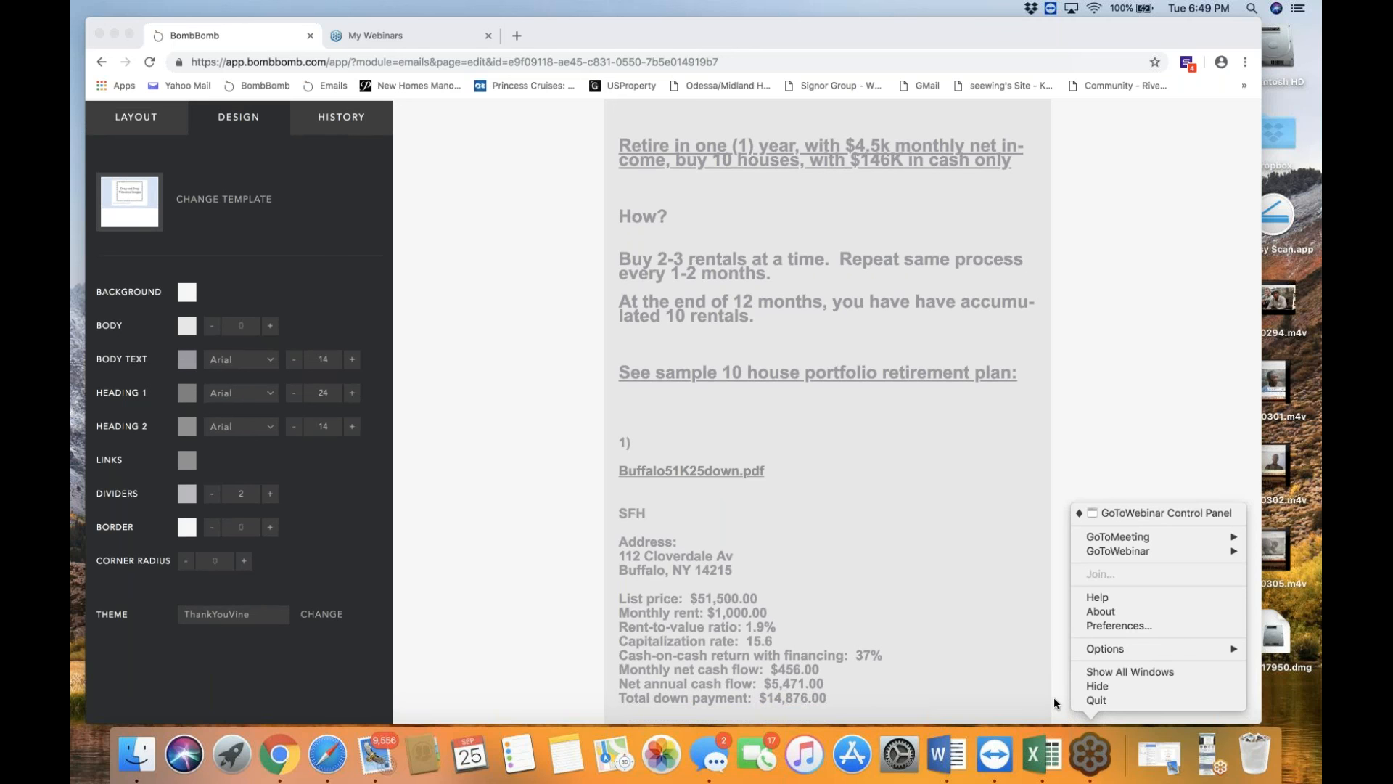
mouse_move(1097, 700)
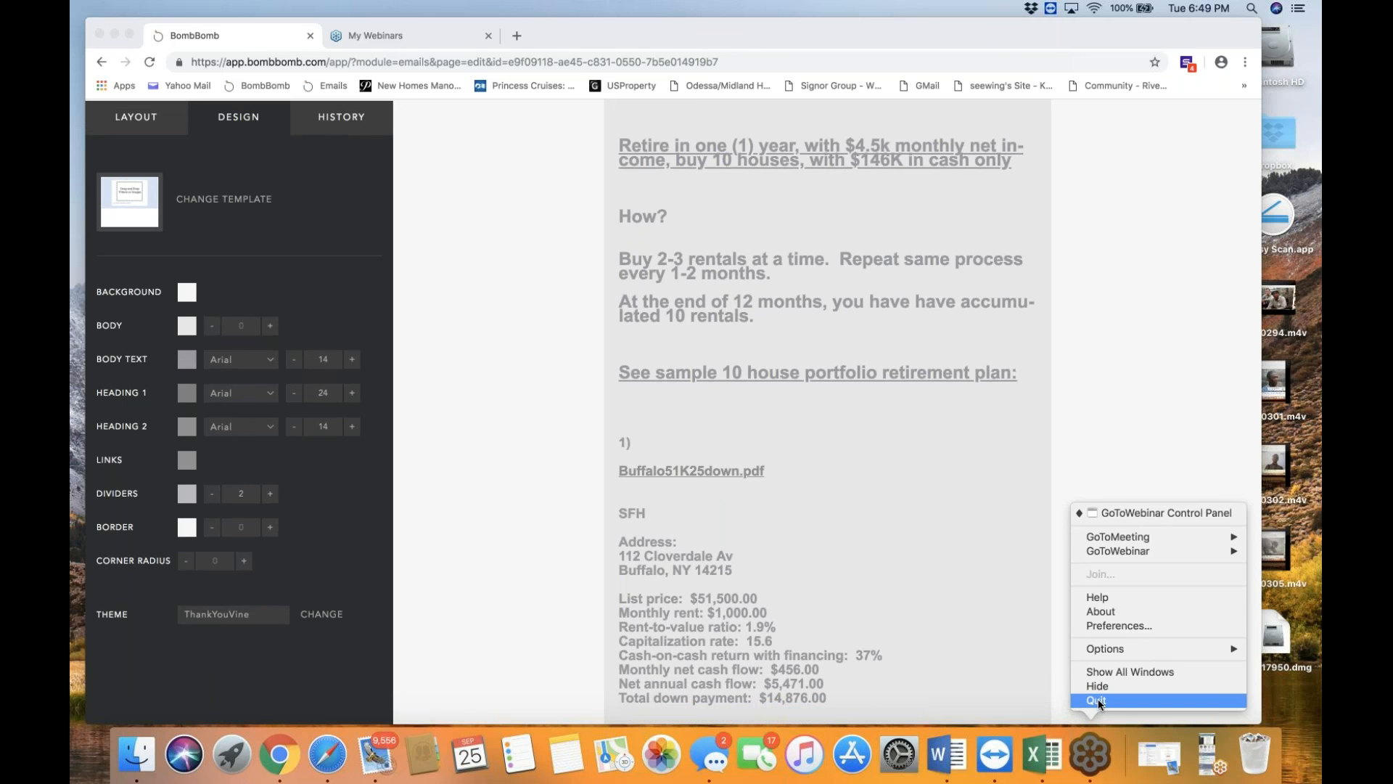